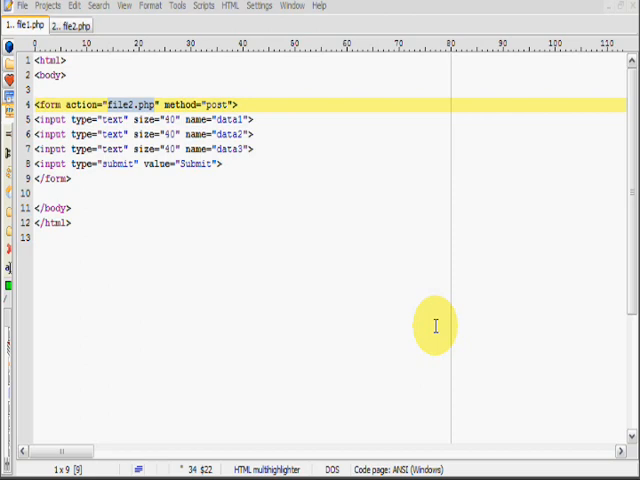
{"action": "mouse_move", "coordinate": [450, 238]}
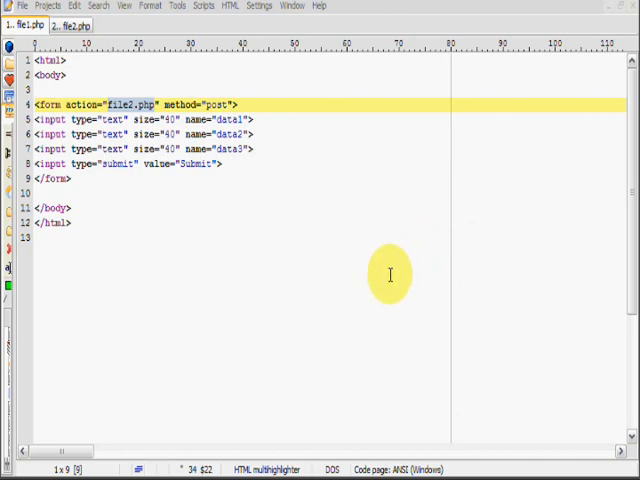
{"action": "mouse_move", "coordinate": [408, 220]}
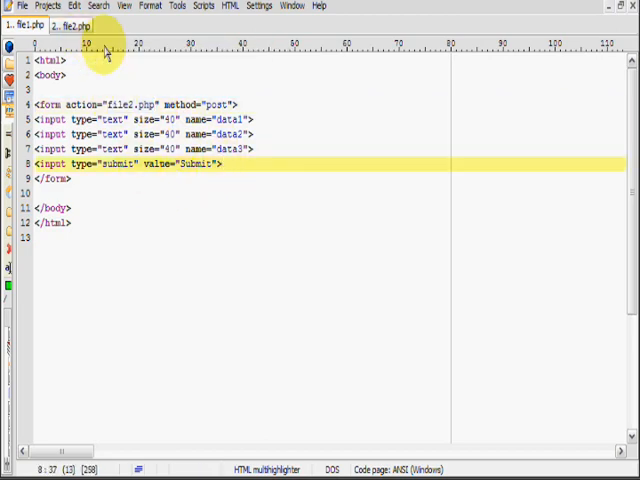
Check that file1.php's data1–data3 field names match file2.php's $_POST keys, ending on file2.php
{"action": "left_click", "coordinate": [72, 24]}
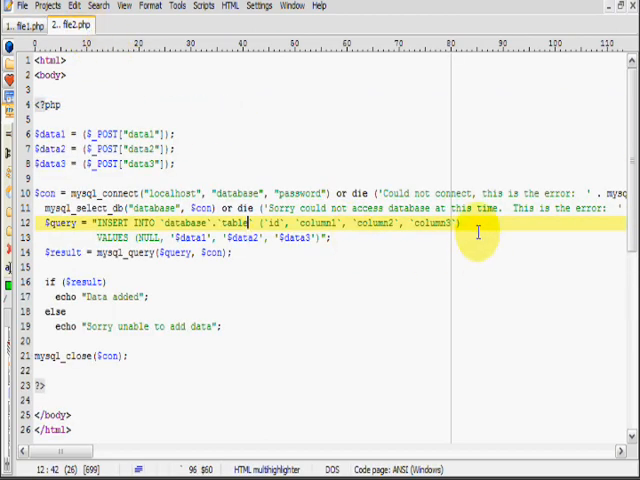
{"action": "mouse_move", "coordinate": [186, 330]}
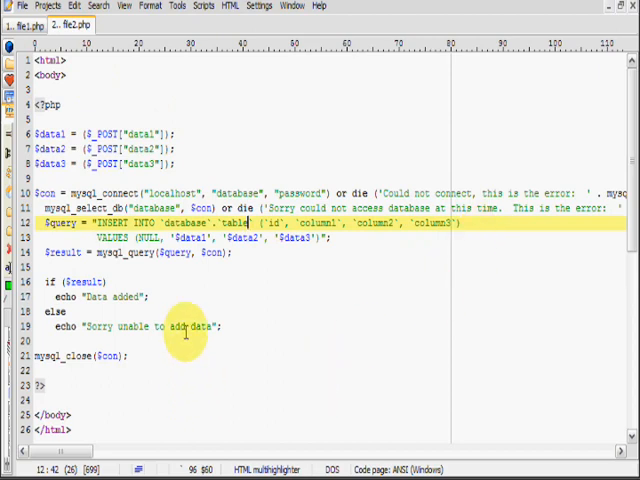
{"action": "left_click", "coordinate": [20, 24]}
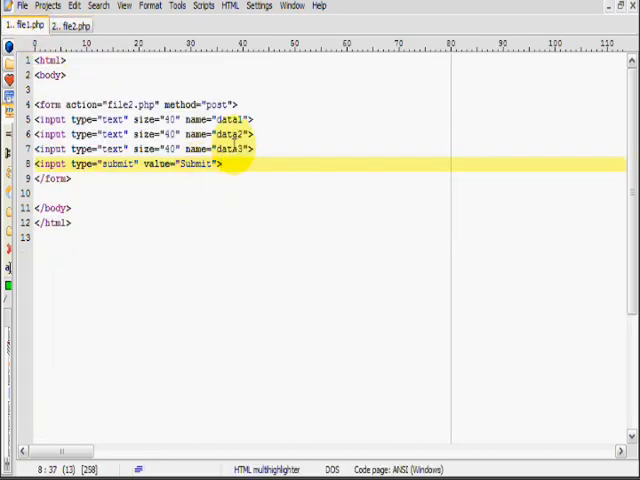
{"action": "left_click", "coordinate": [68, 24]}
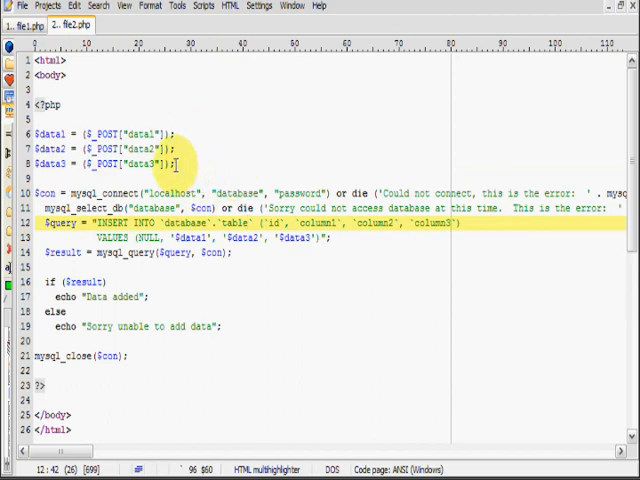
{"action": "left_click", "coordinate": [16, 24]}
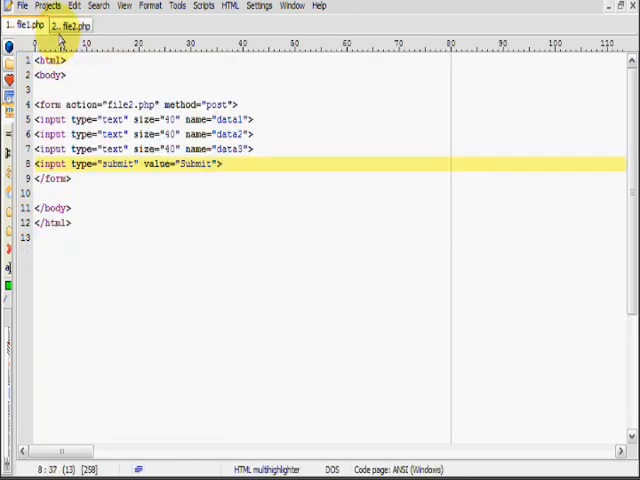
{"action": "left_click", "coordinate": [70, 24]}
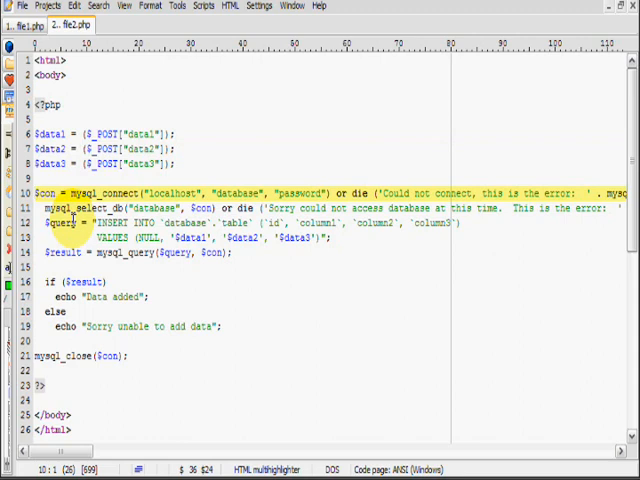
{"action": "left_click", "coordinate": [190, 326]}
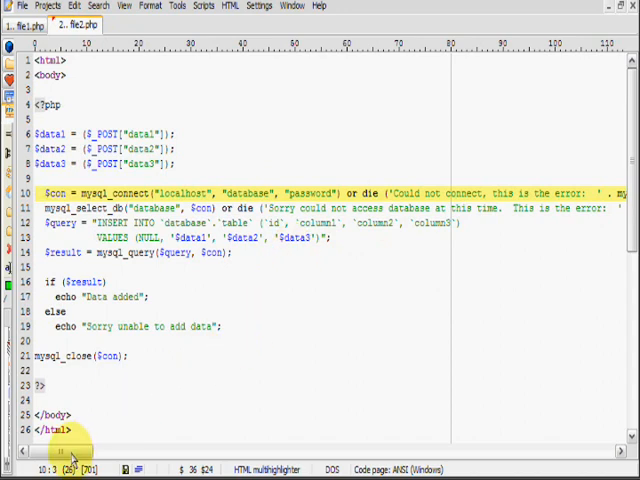
{"action": "scroll", "scroll_direction": "right", "scroll_amount": 3}
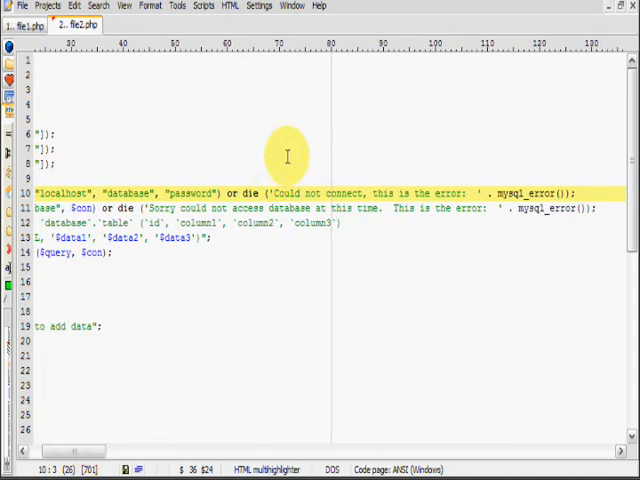
{"action": "mouse_move", "coordinate": [210, 362]}
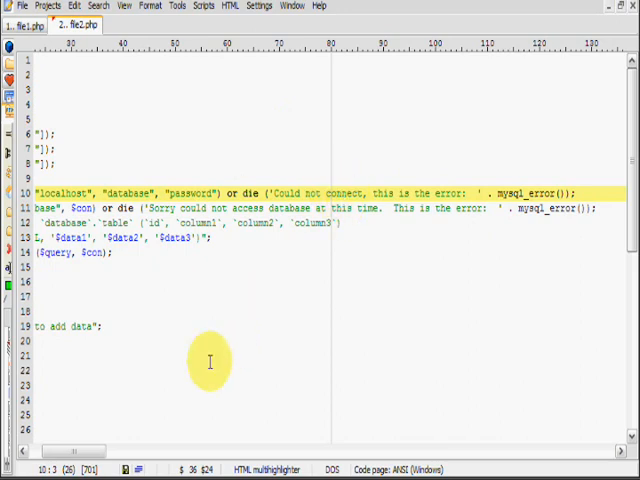
{"action": "scroll", "scroll_direction": "right", "scroll_amount": 3}
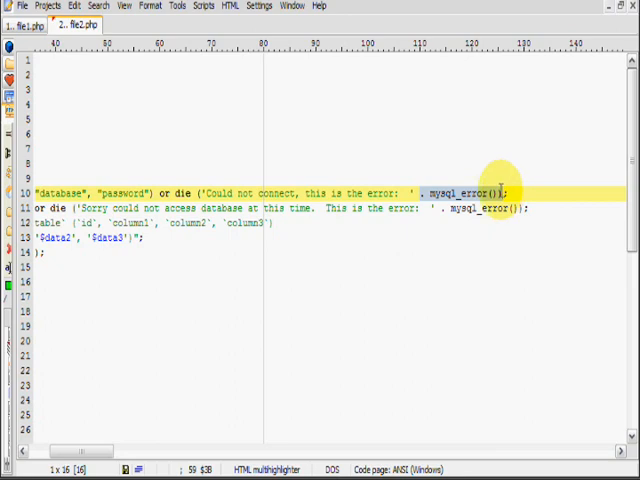
{"action": "mouse_move", "coordinate": [110, 466]}
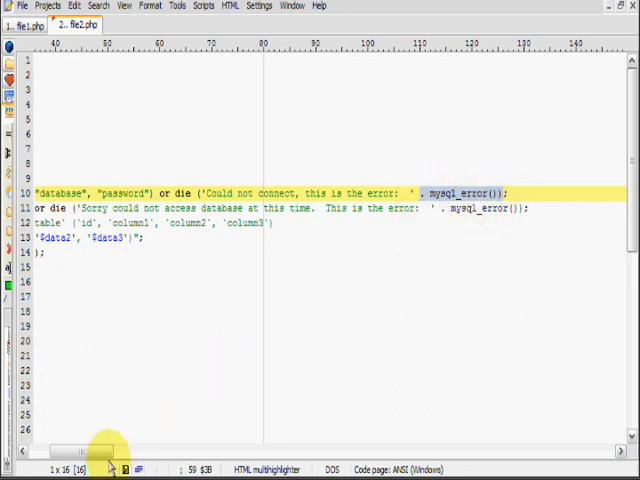
{"action": "scroll", "scroll_direction": "left", "scroll_amount": 3}
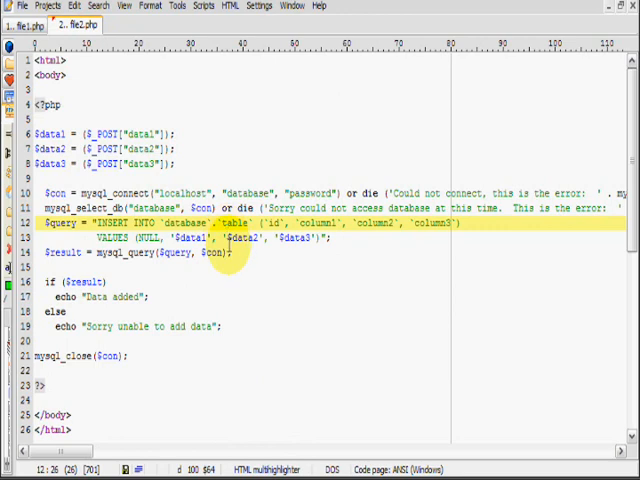
{"action": "mouse_move", "coordinate": [162, 222]}
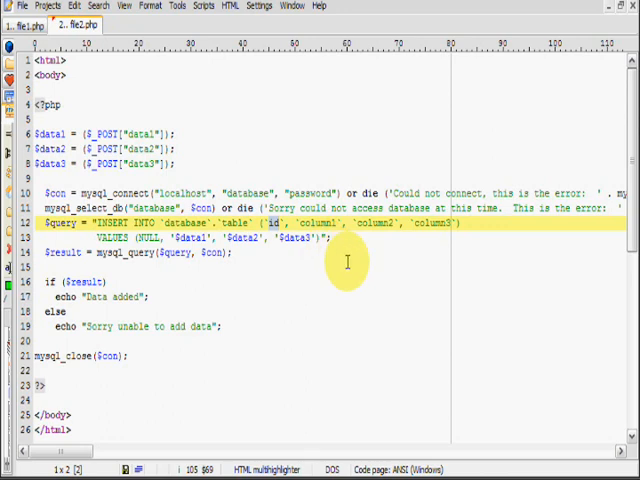
{"action": "mouse_move", "coordinate": [348, 252]}
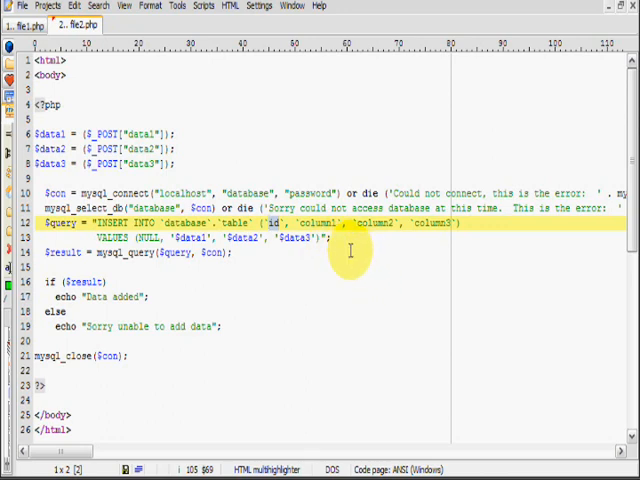
{"action": "double_click", "coordinate": [316, 222]}
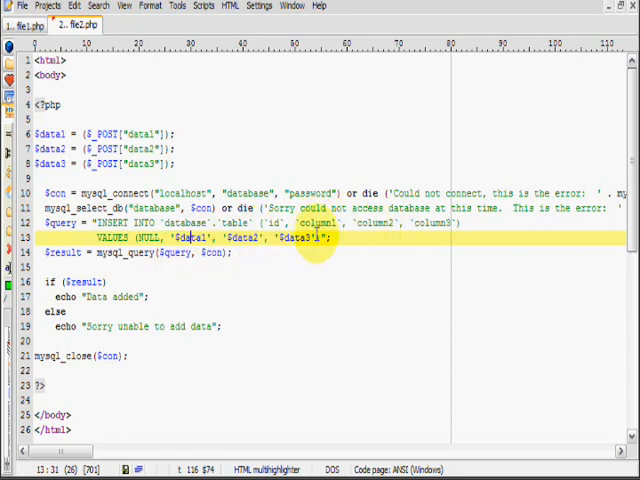
{"action": "left_click", "coordinate": [228, 252]}
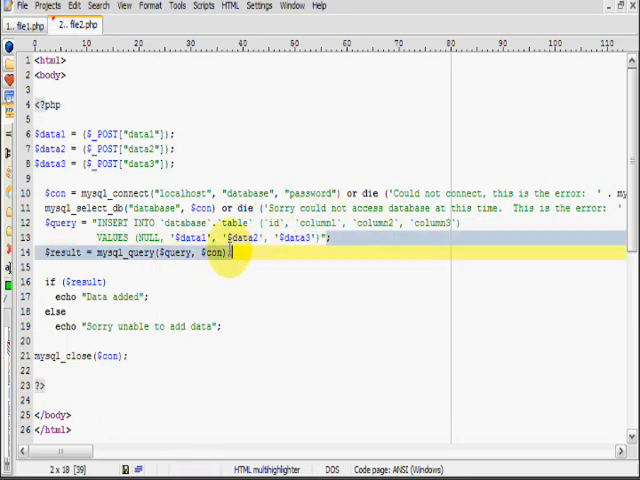